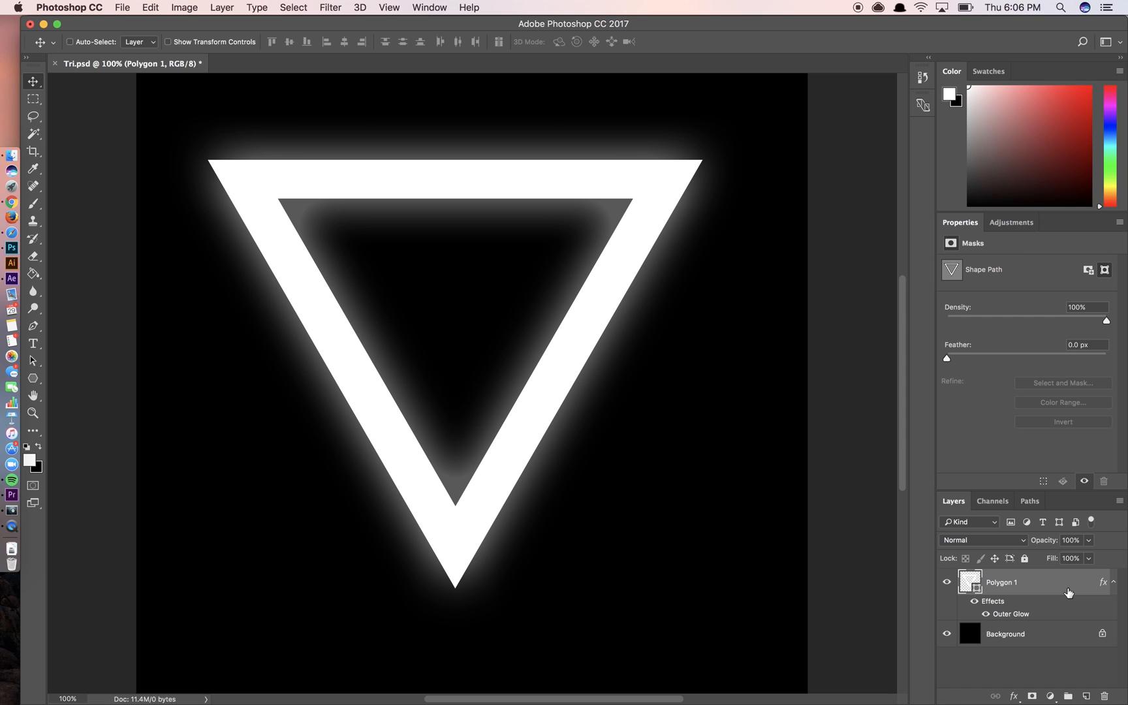
pyautogui.moveTo(1066, 593)
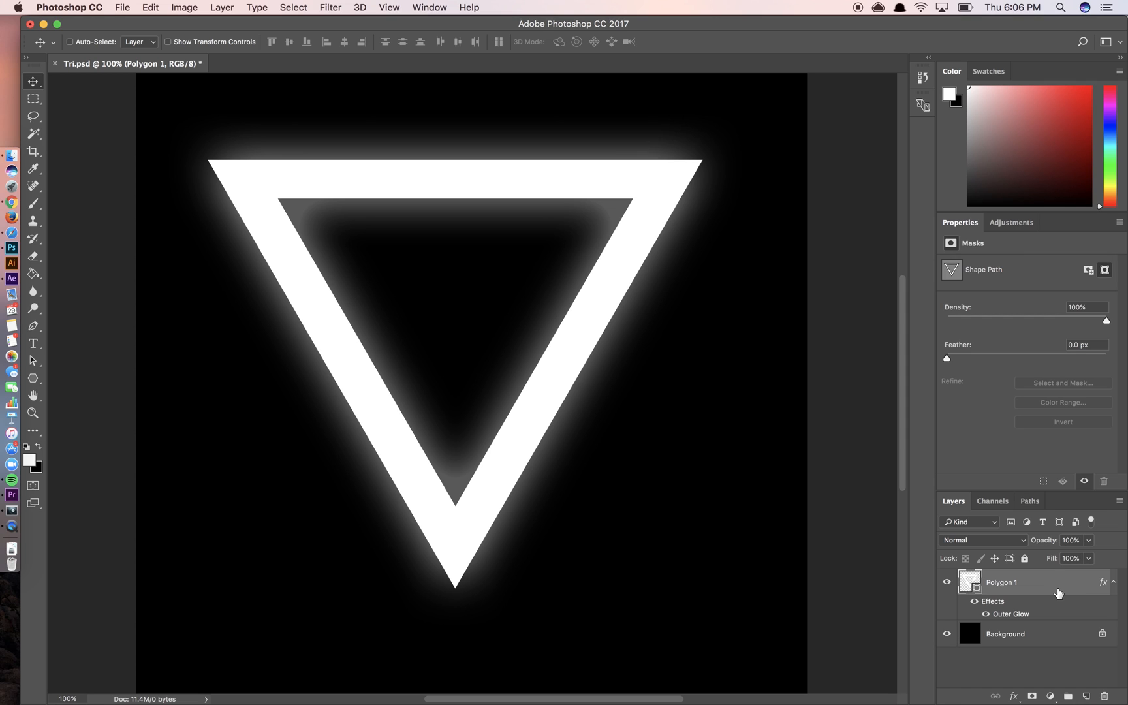
# - Restrict the Polygon 1 triangle's Blending Options to the R channel only so it glows red
pyautogui.doubleClick(1011, 614)
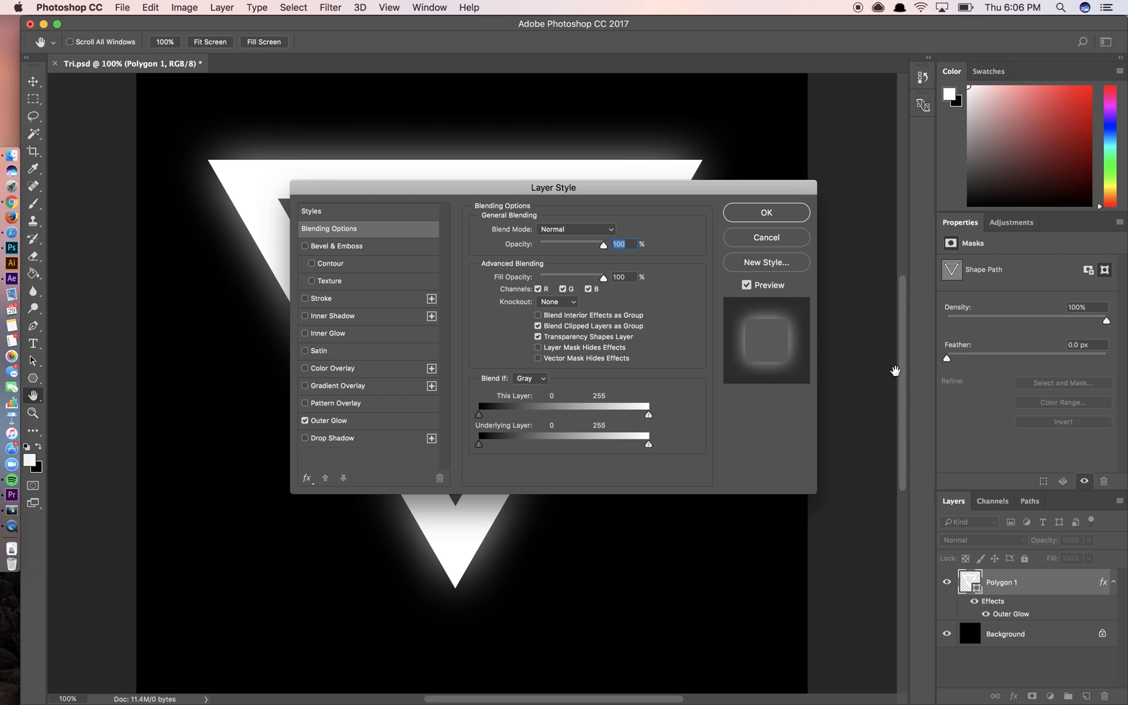
pyautogui.click(589, 289)
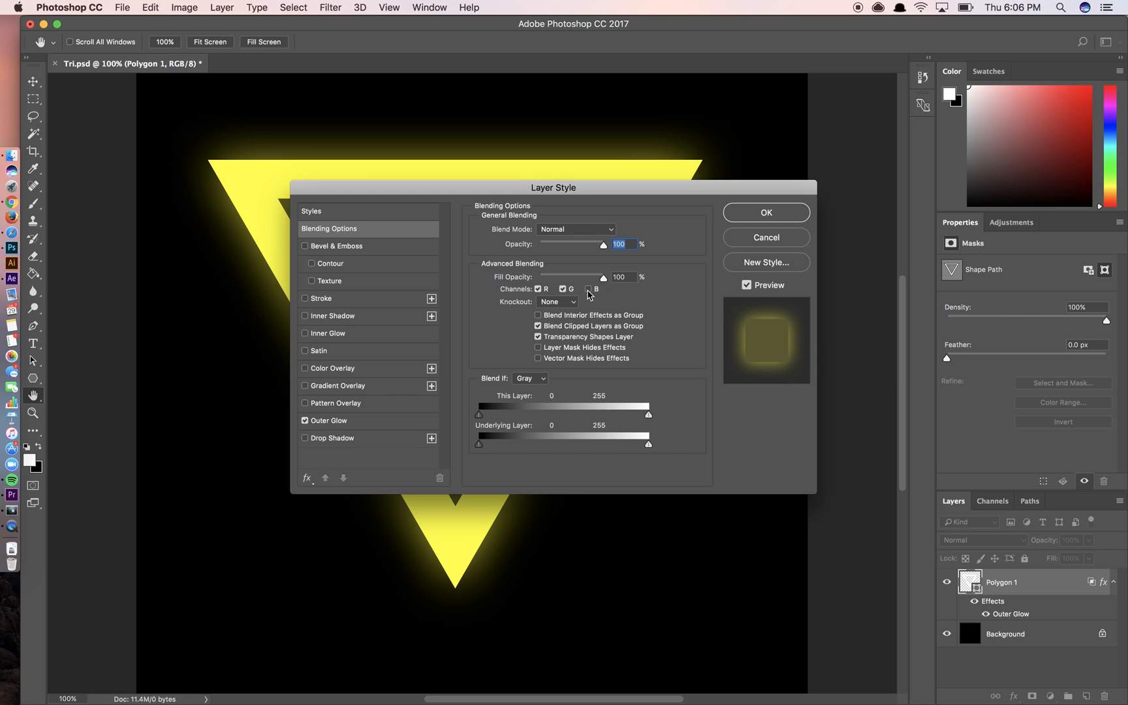
pyautogui.click(563, 289)
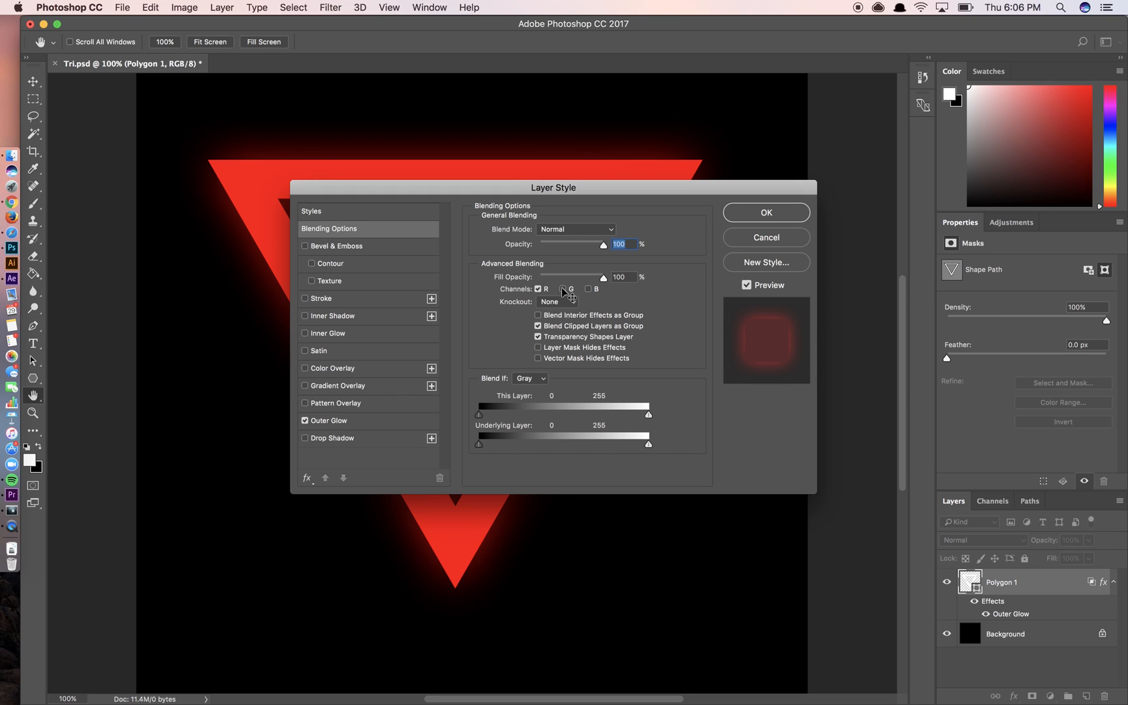
pyautogui.click(766, 213)
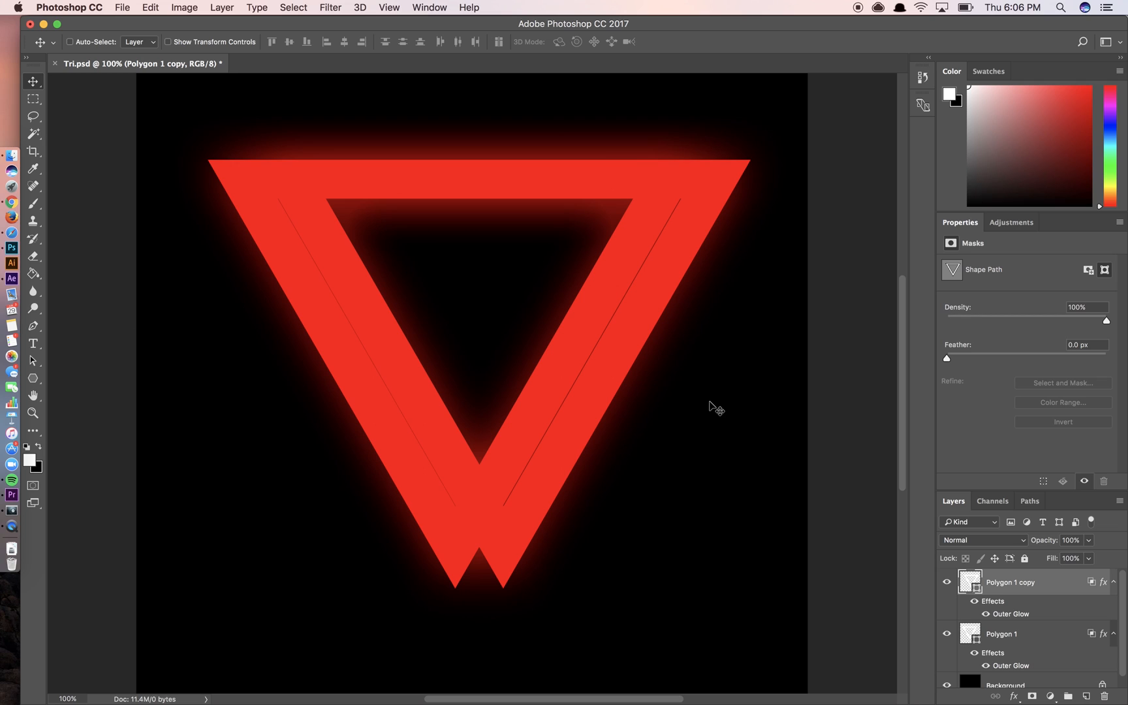
# - Set Polygon 1 copy to use only the G channel, turning the overlap with the red triangle yellow
pyautogui.doubleClick(1013, 613)
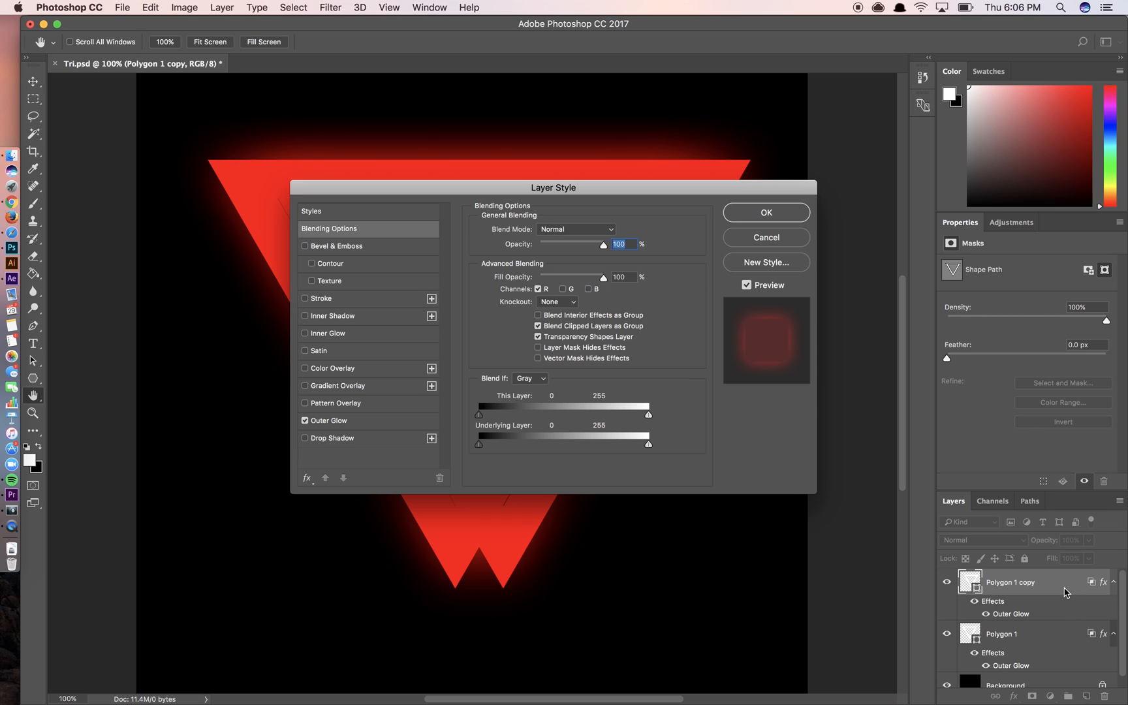
pyautogui.click(538, 289)
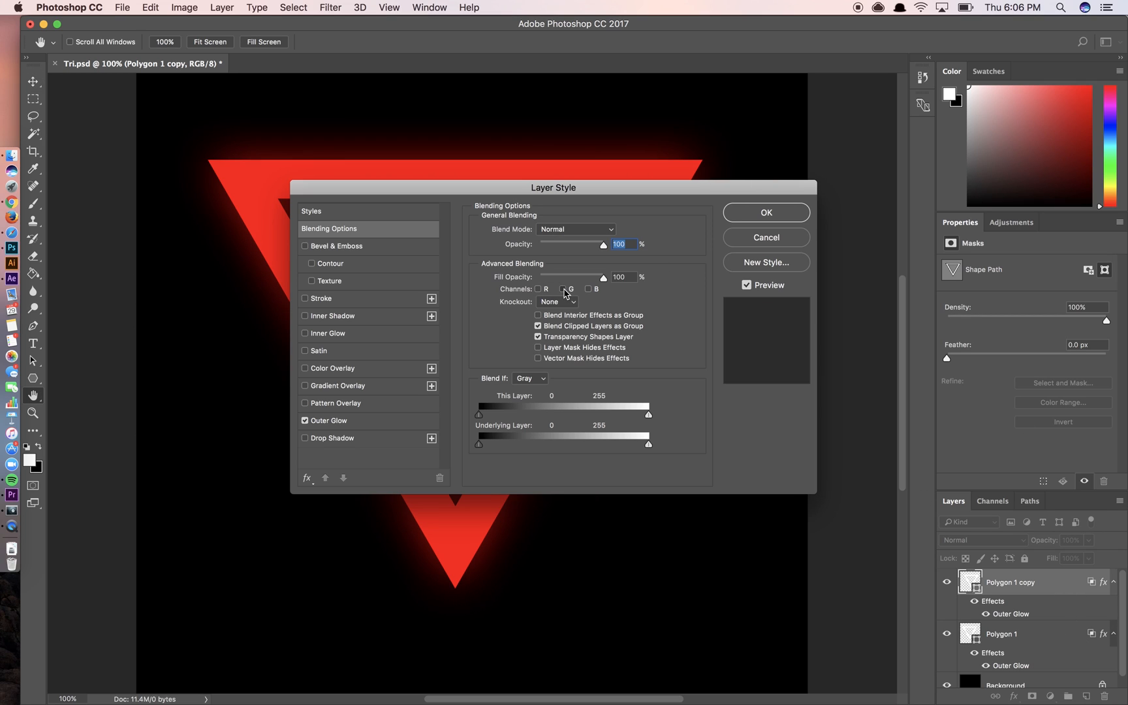
pyautogui.click(765, 213)
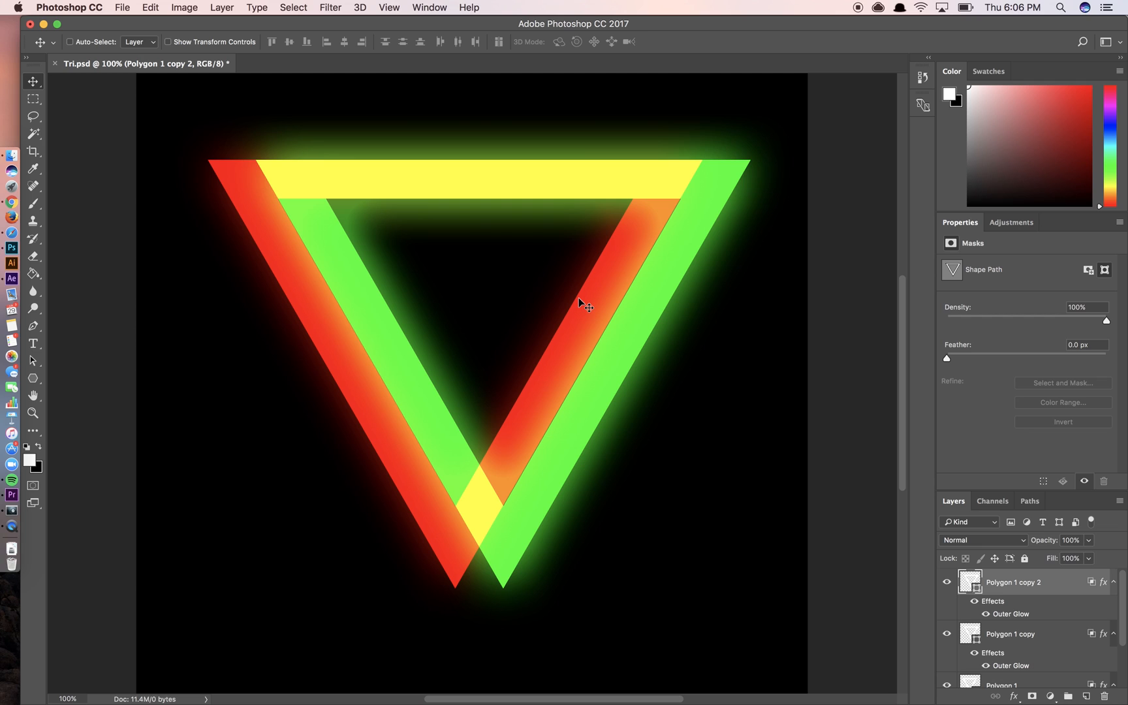
# - Offset Polygon 1 copy 2 downward and restrict it to the B channel only
pyautogui.moveTo(585, 303); pyautogui.dragTo(561, 327)
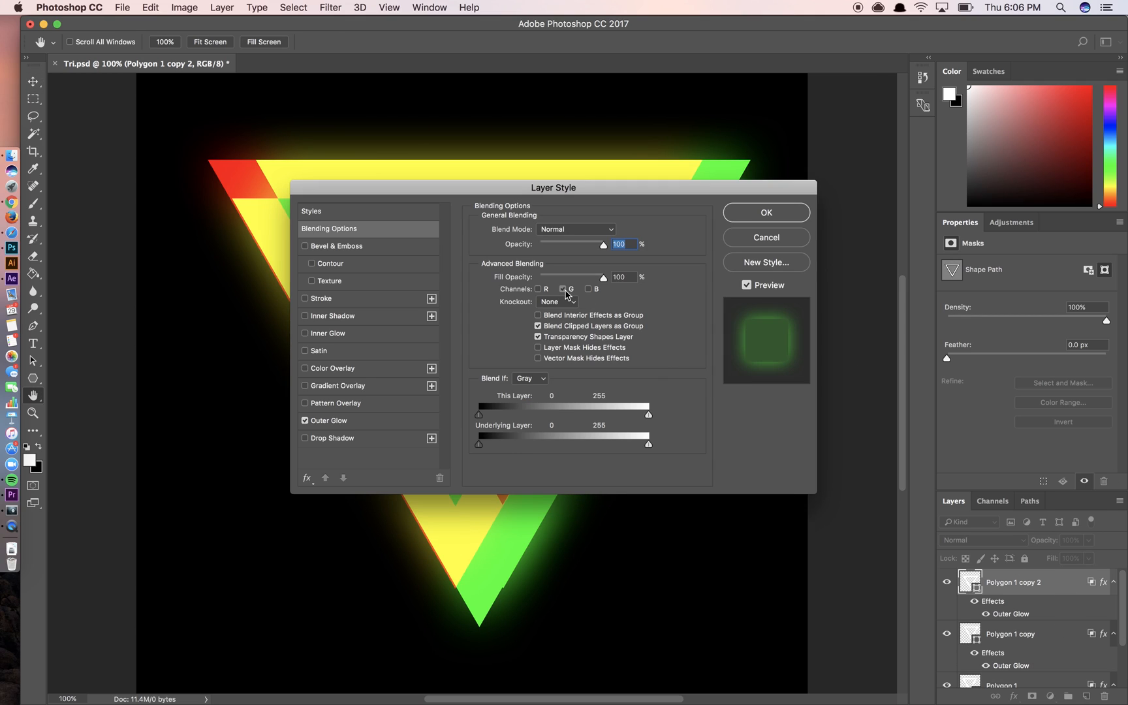
pyautogui.click(587, 289)
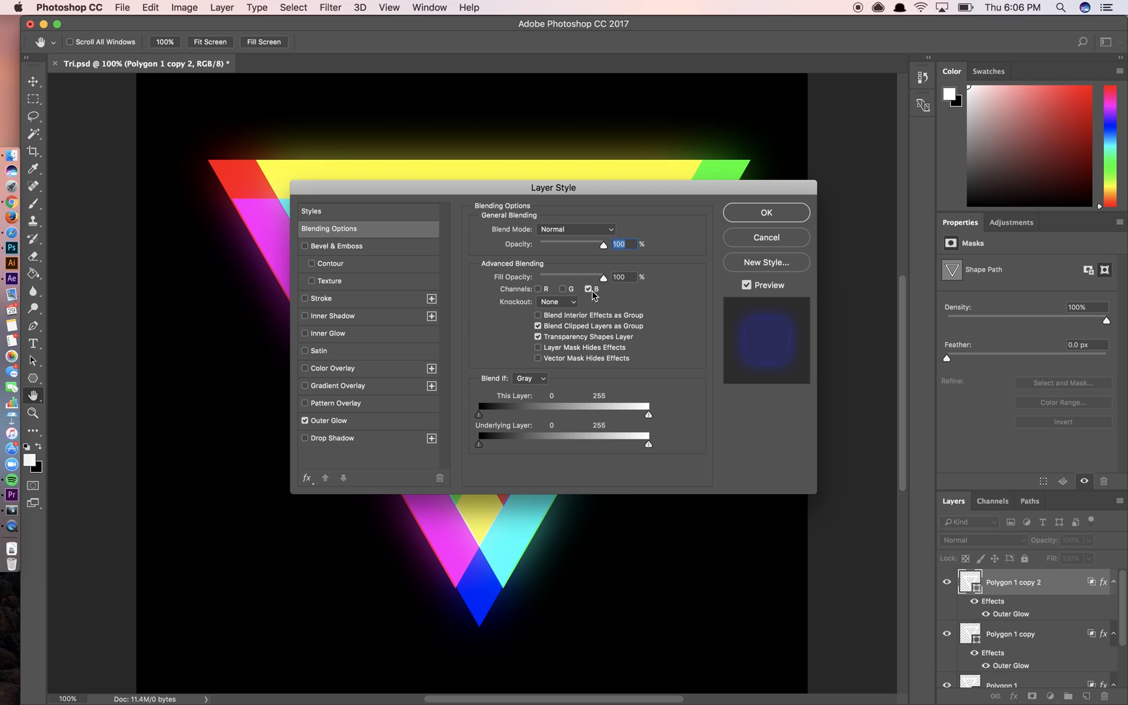
pyautogui.click(766, 212)
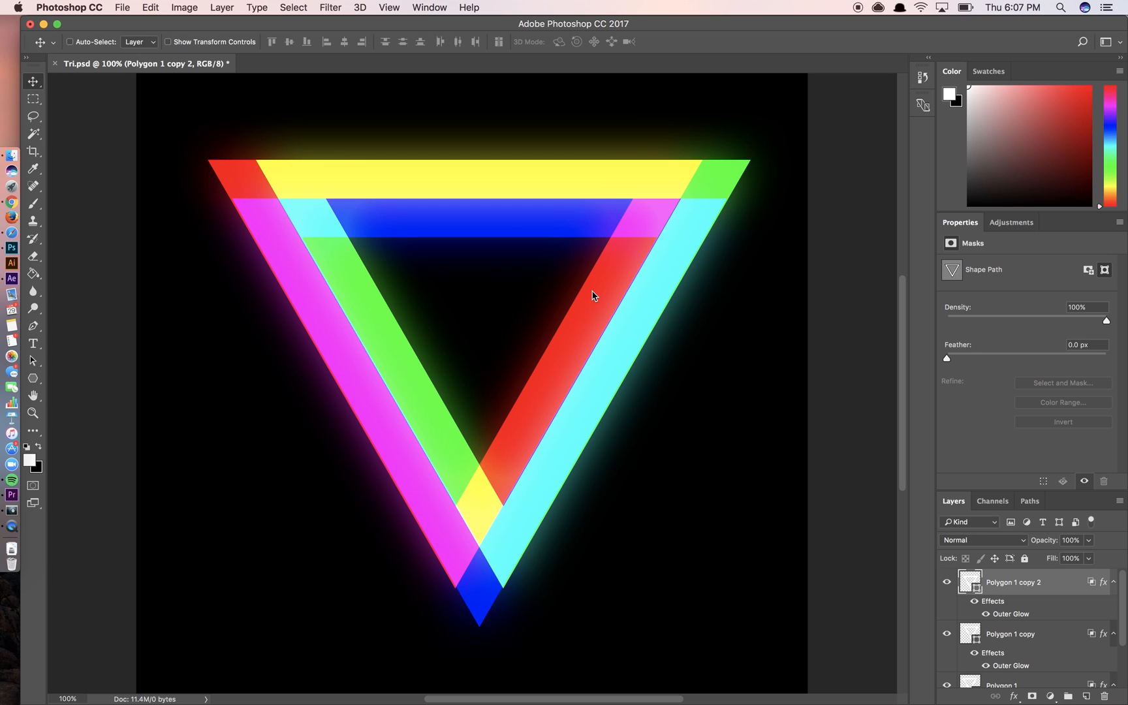
pyautogui.moveTo(596, 299)
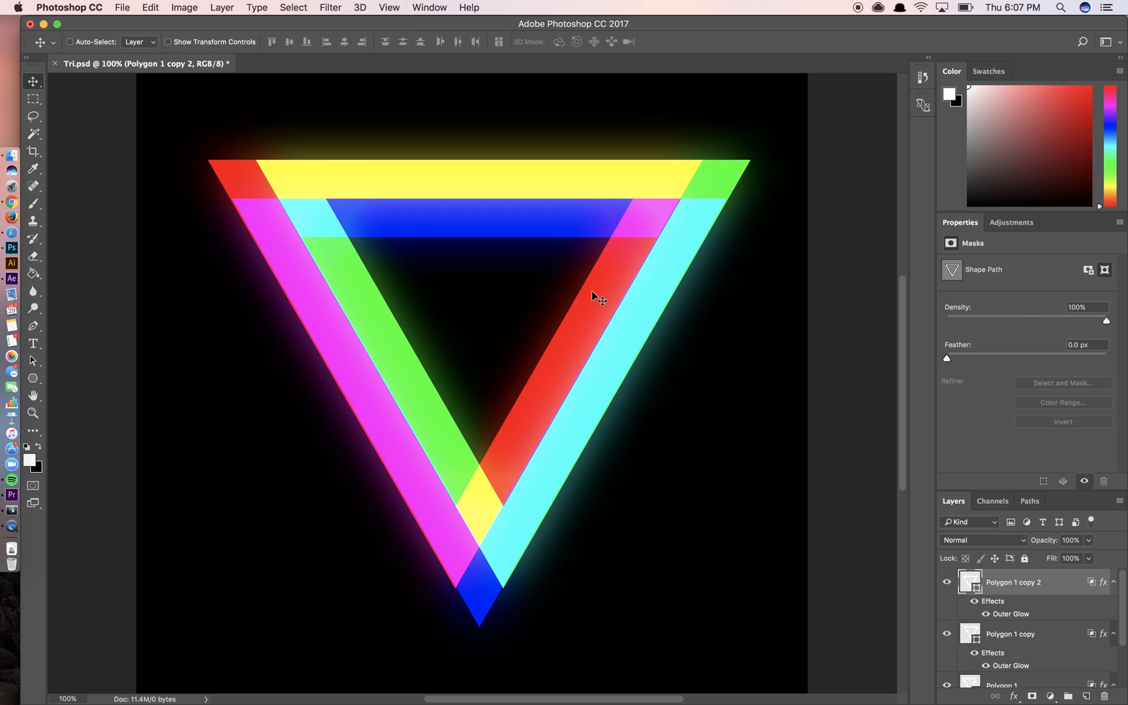
pyautogui.moveTo(738, 281)
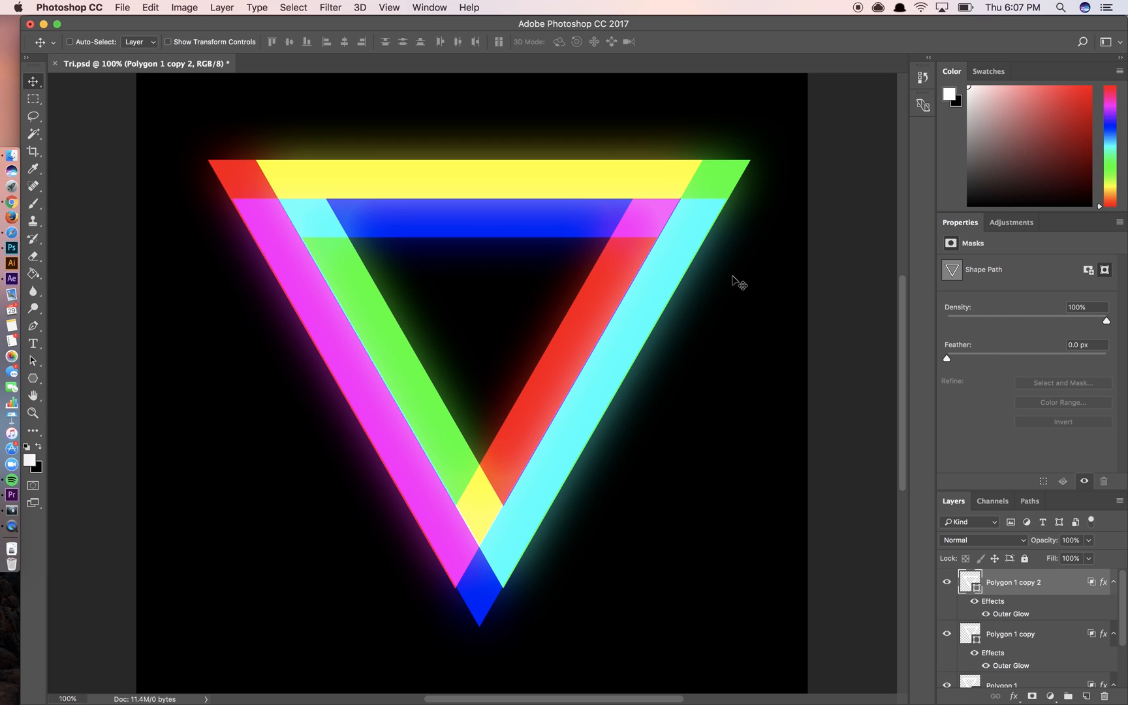
pyautogui.moveTo(743, 304)
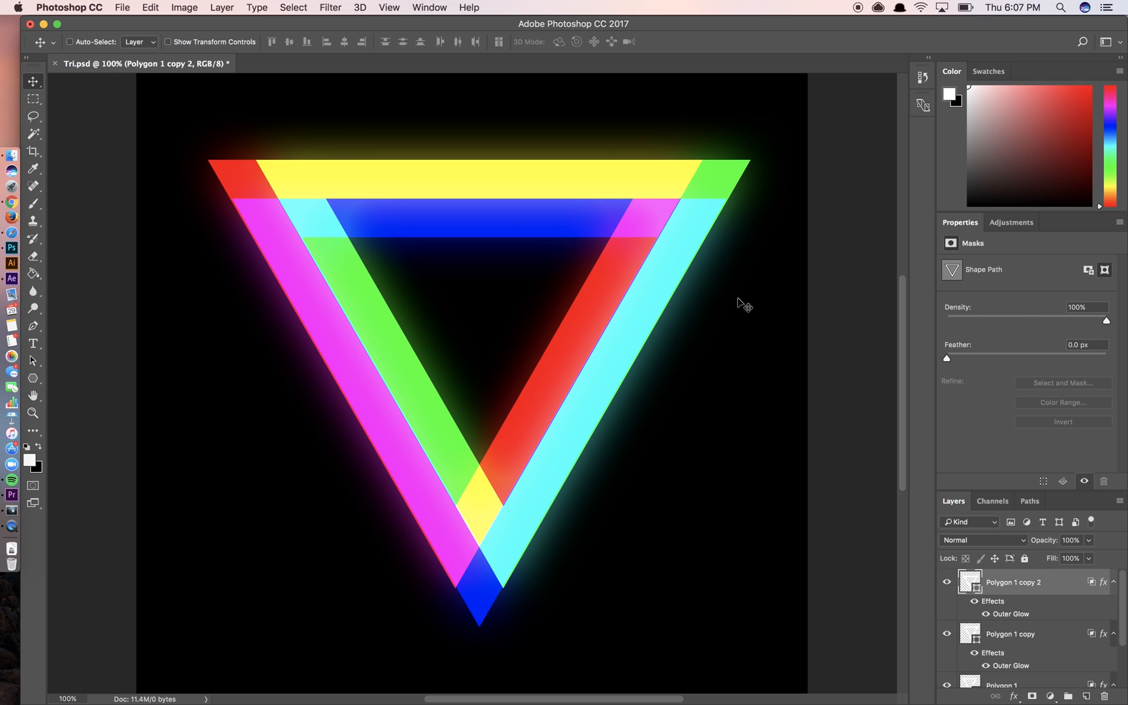
pyautogui.moveTo(731, 313)
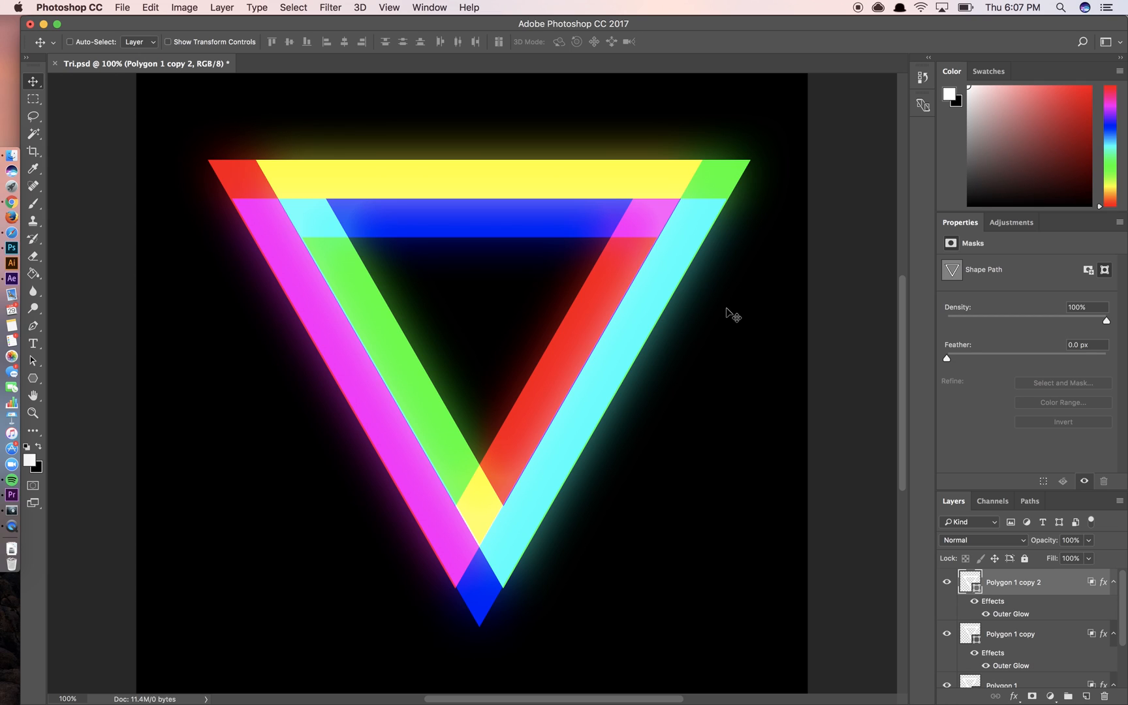
pyautogui.moveTo(723, 337)
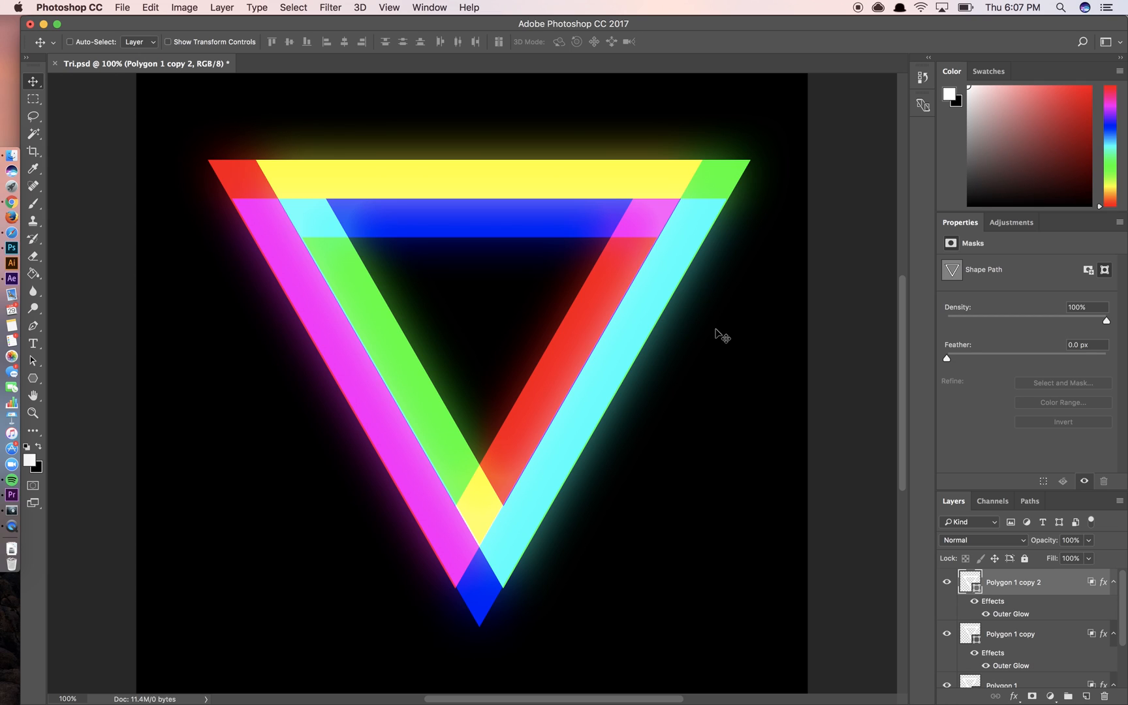
pyautogui.moveTo(717, 342)
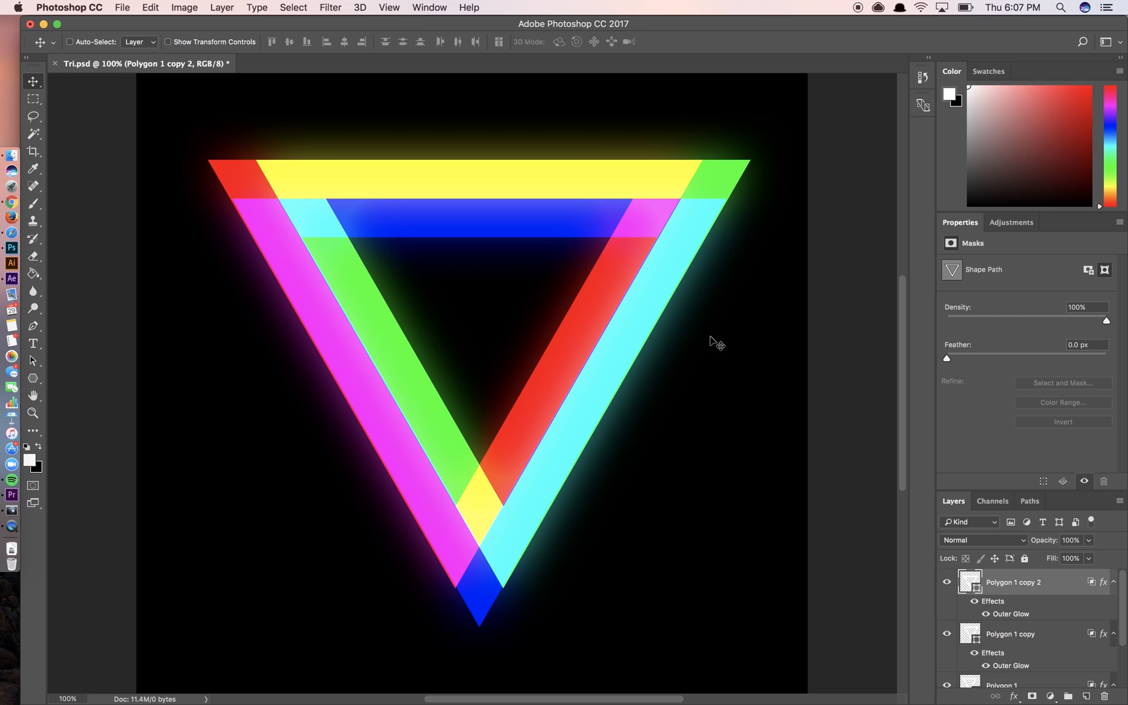
pyautogui.moveTo(710, 364)
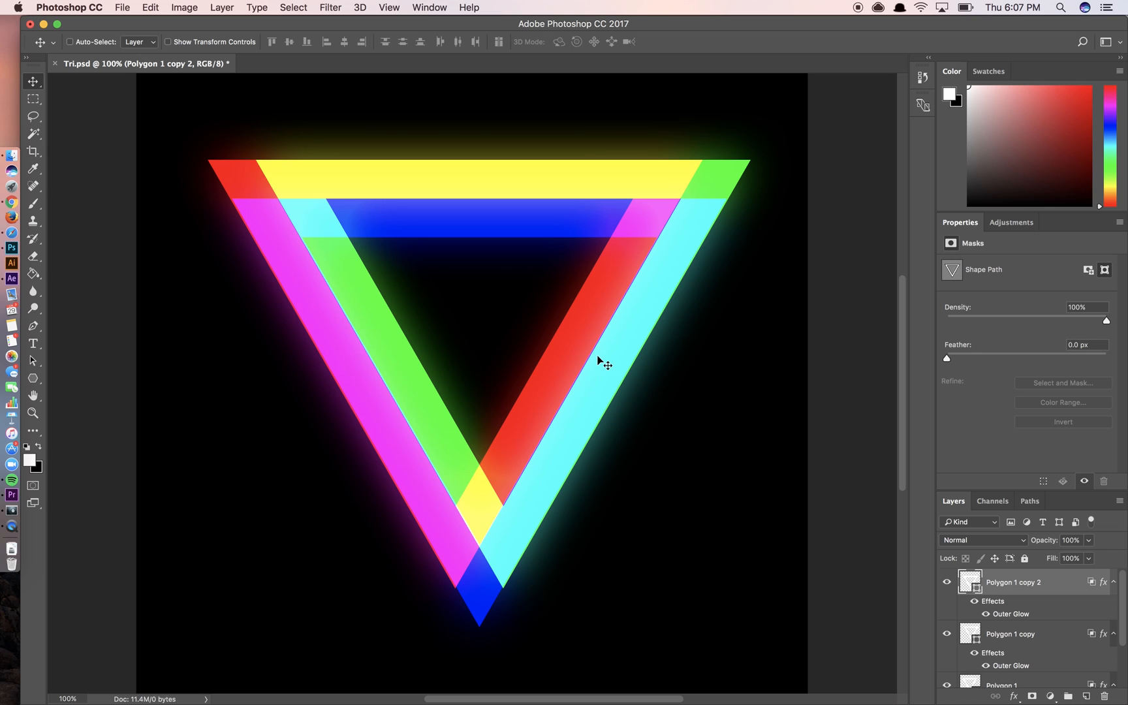
pyautogui.moveTo(406, 258)
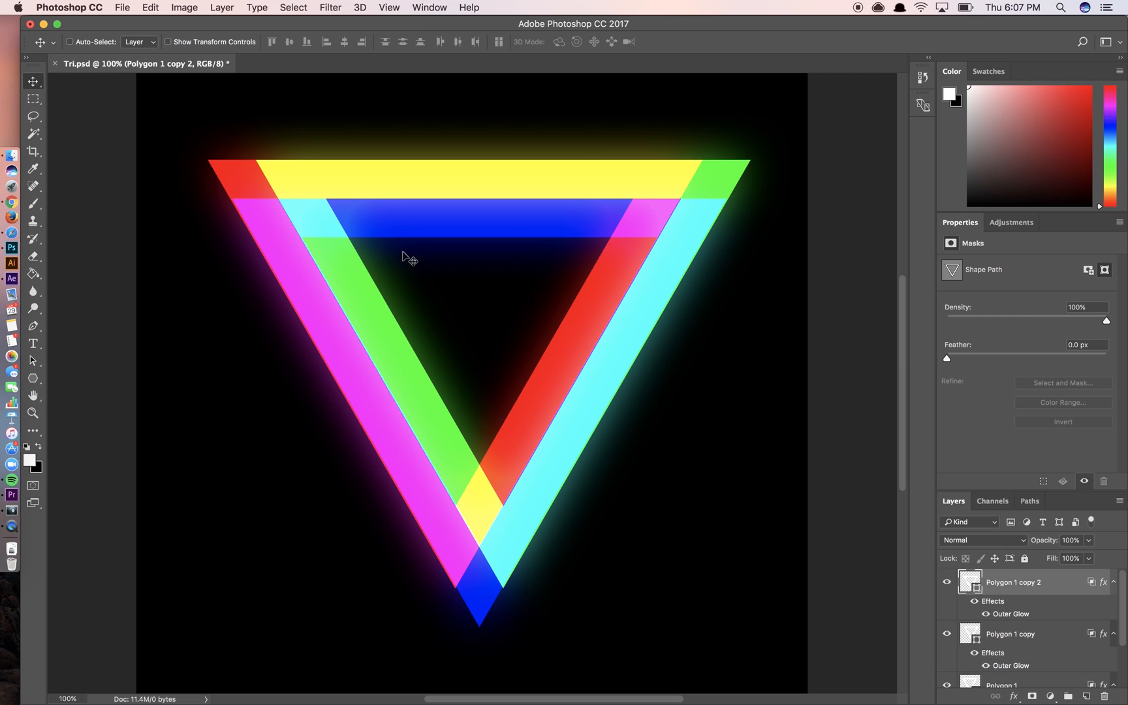
pyautogui.moveTo(554, 194)
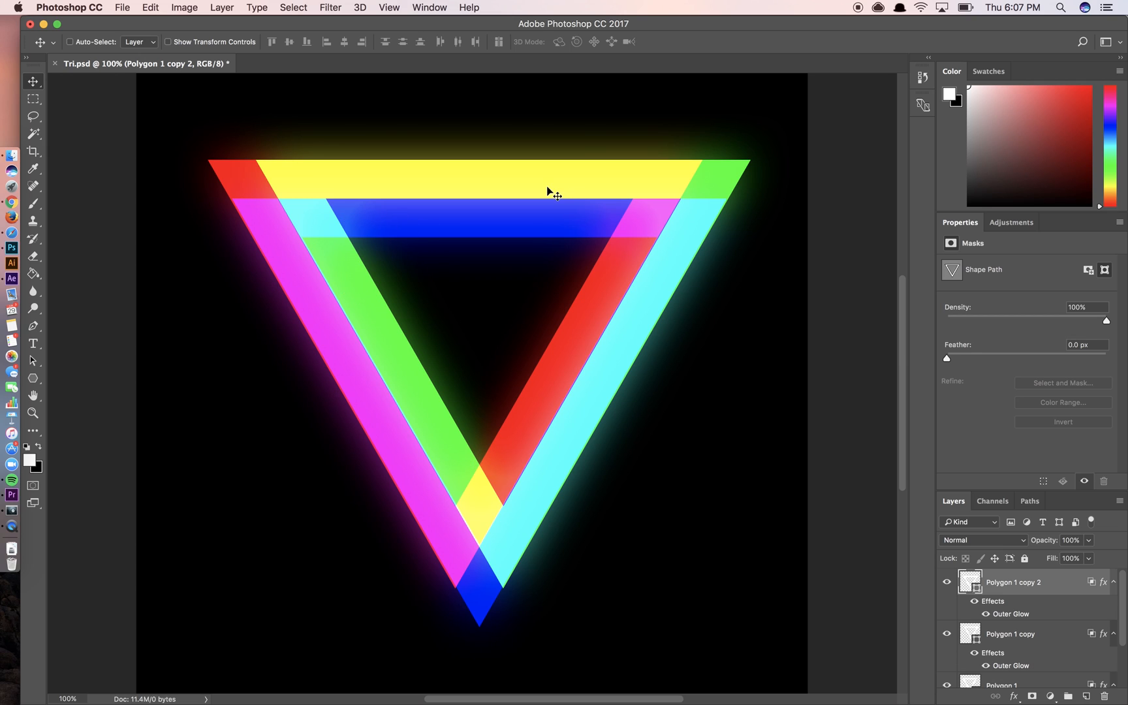
pyautogui.moveTo(332, 502)
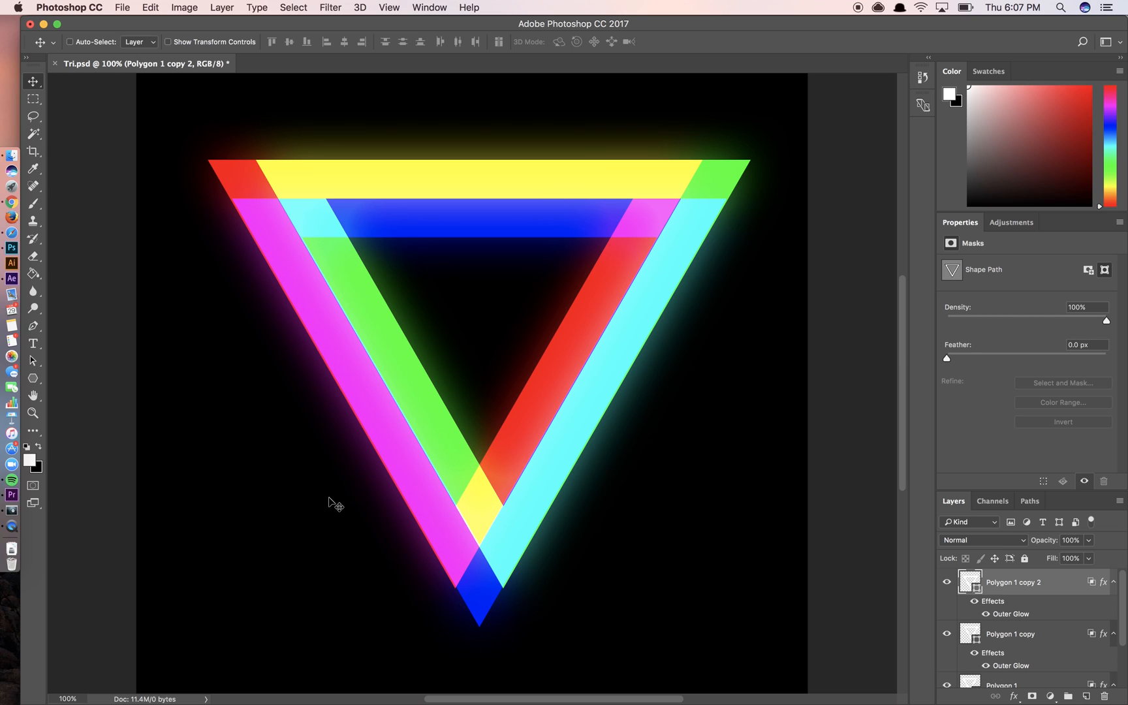
pyautogui.moveTo(432, 280)
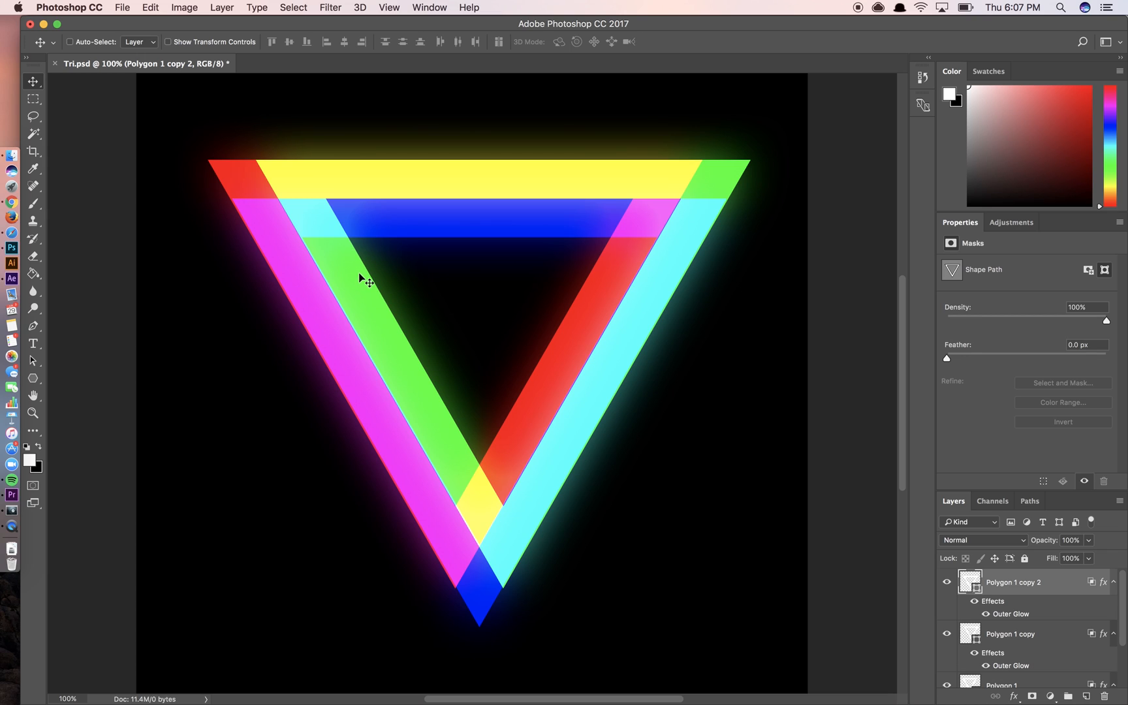
pyautogui.moveTo(583, 279)
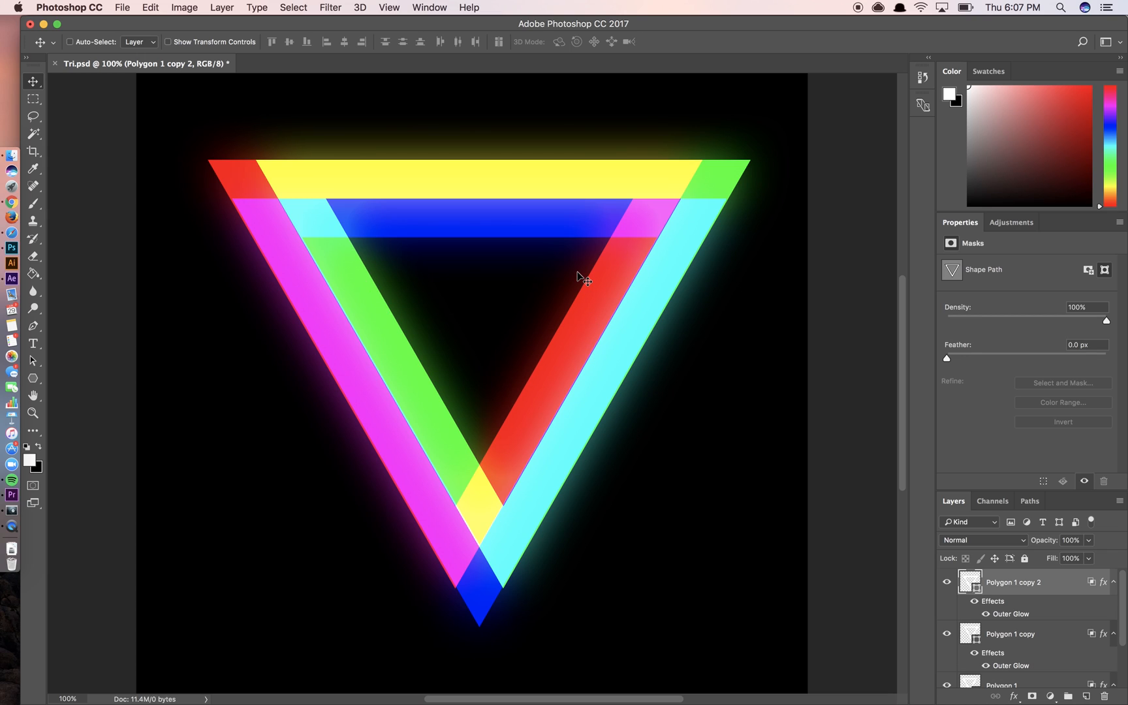
pyautogui.moveTo(521, 315)
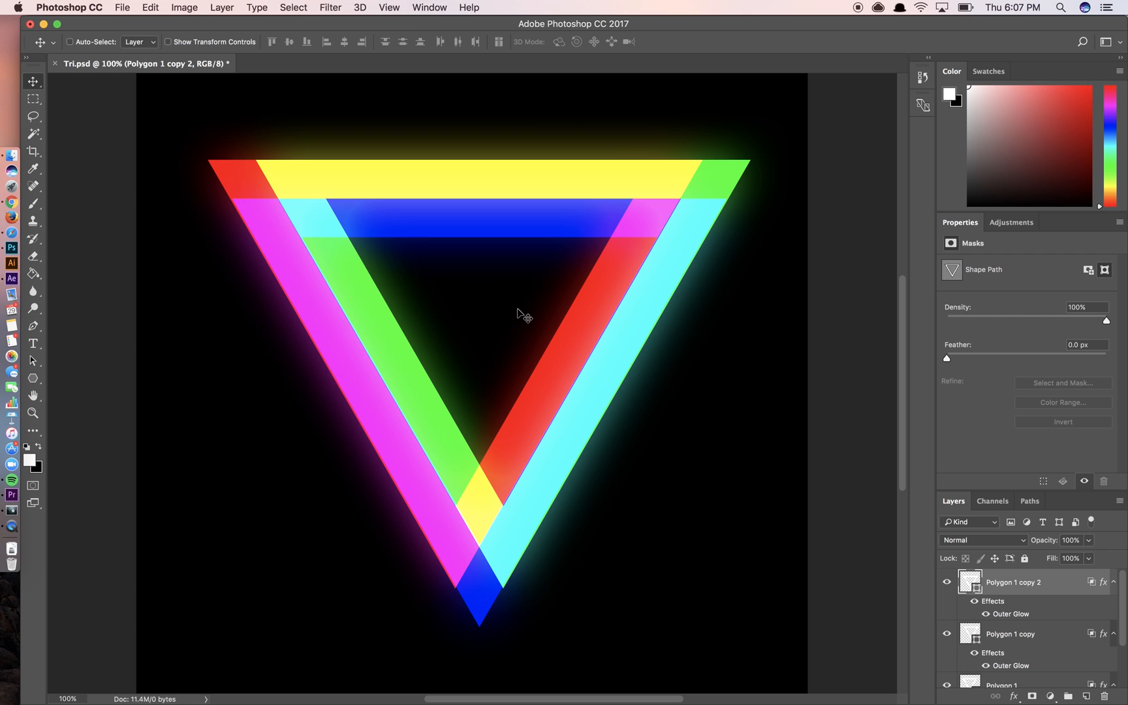
pyautogui.moveTo(439, 403)
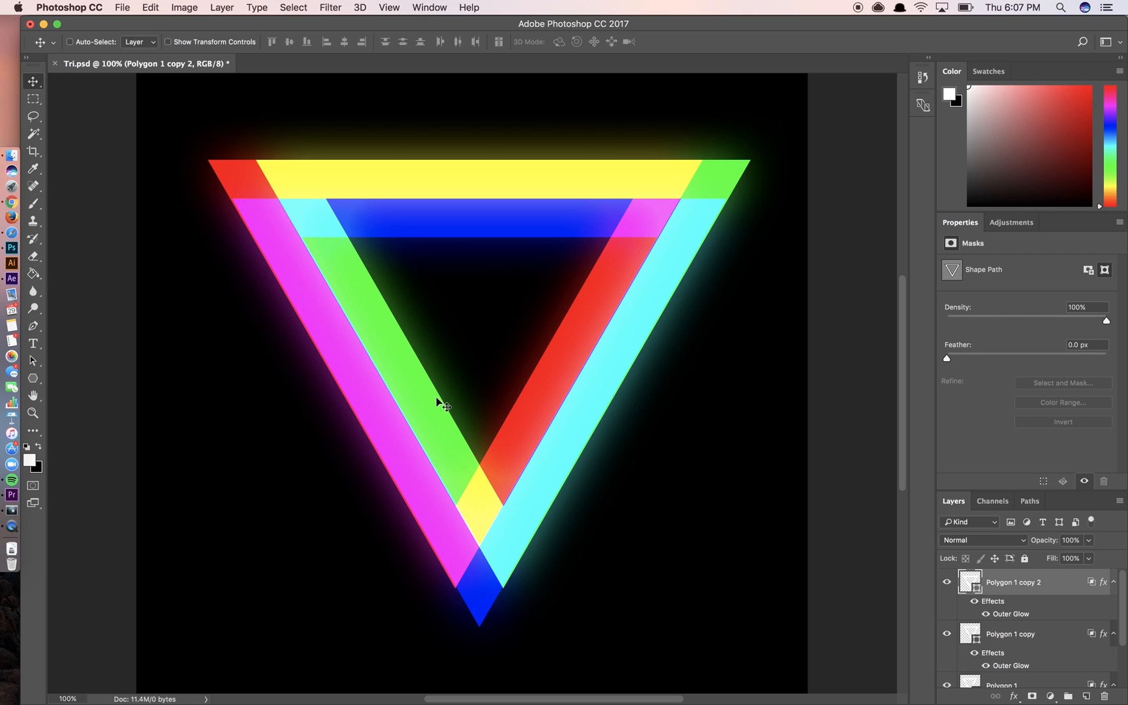